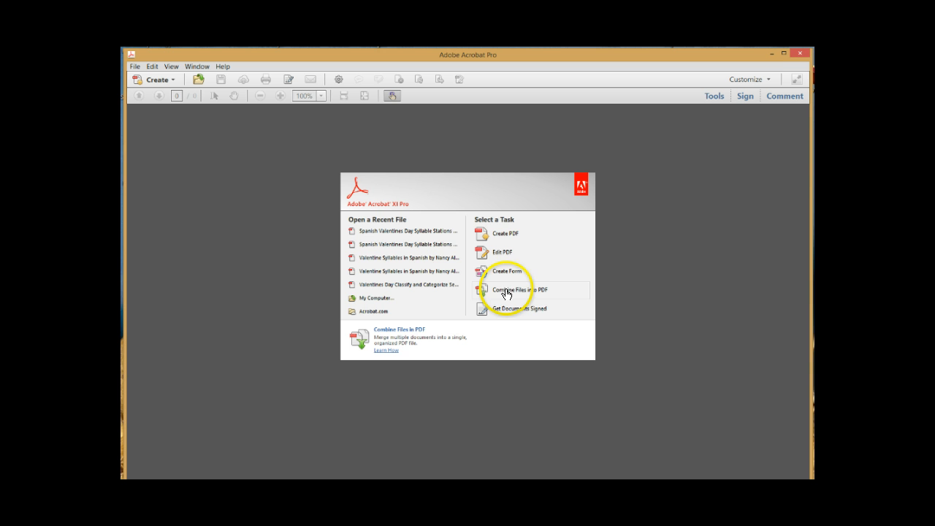
Step: Start Combine Files and add the 7-page and 23-page Valentine syllables PDFs to the merge list
left_click(519, 289)
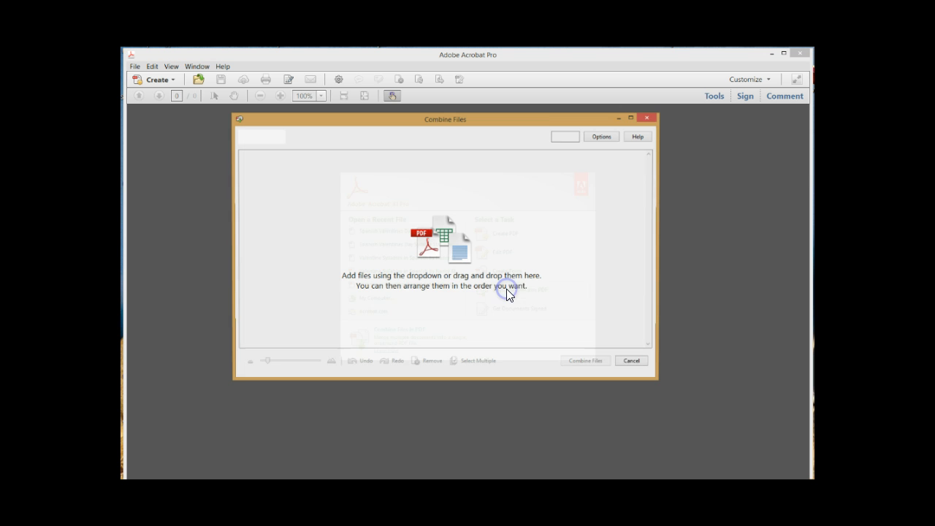
left_click(260, 137)
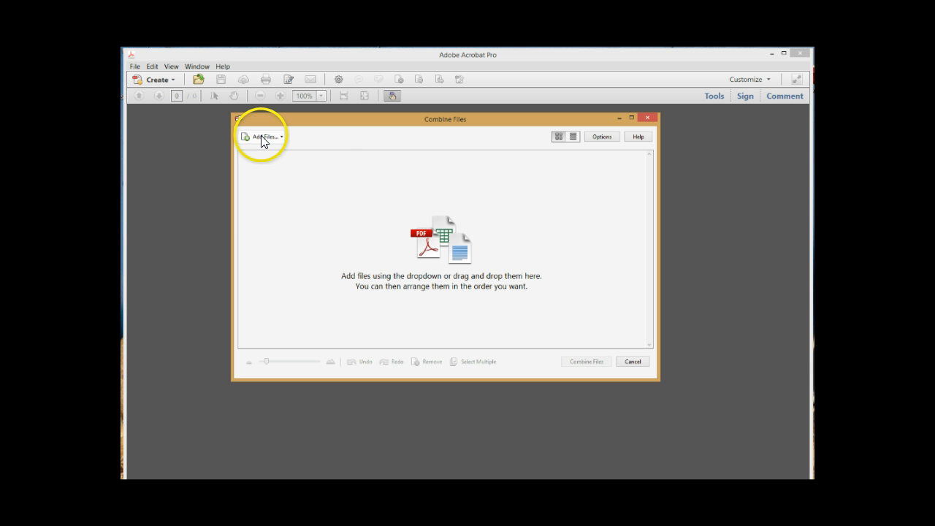
left_click(261, 138)
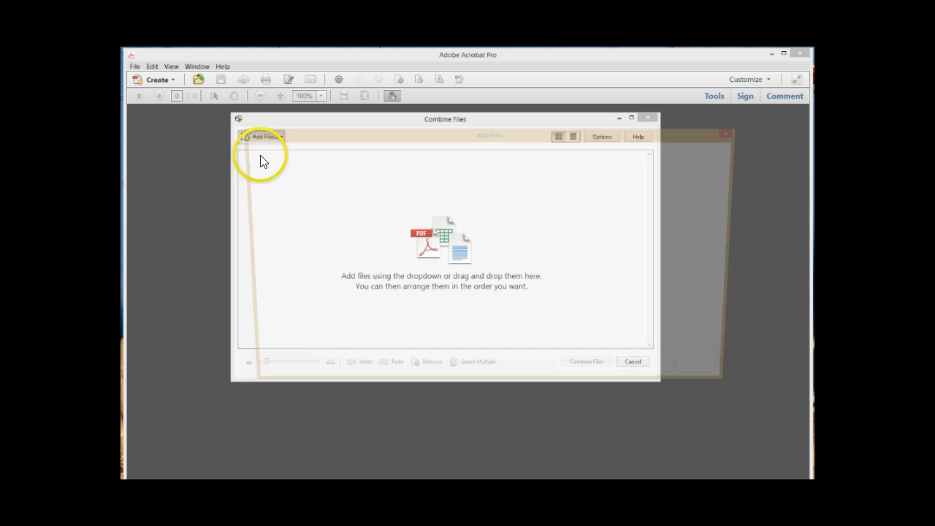
left_click(261, 138)
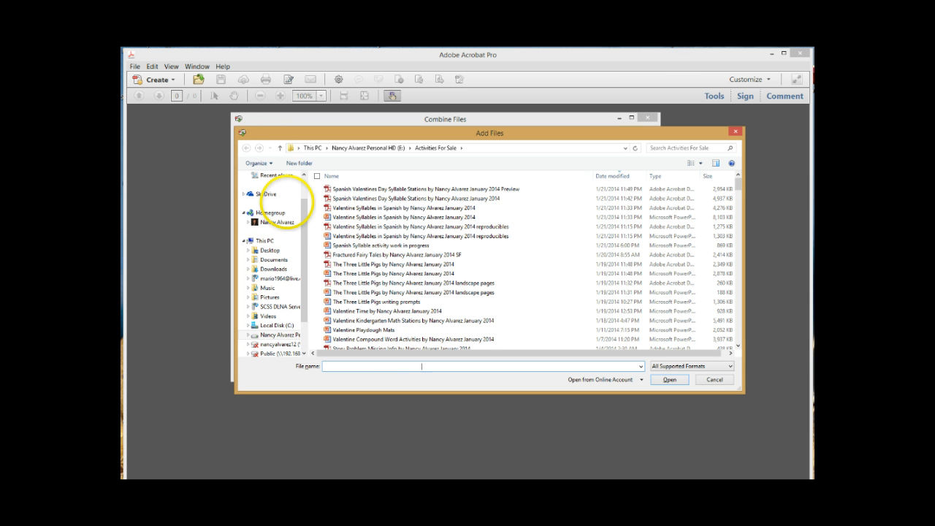
left_click(439, 199)
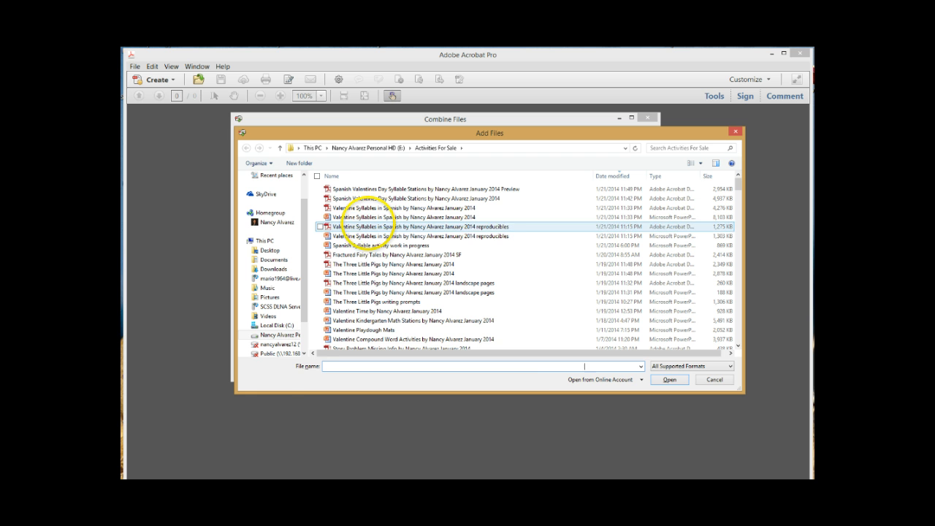
left_click(409, 226)
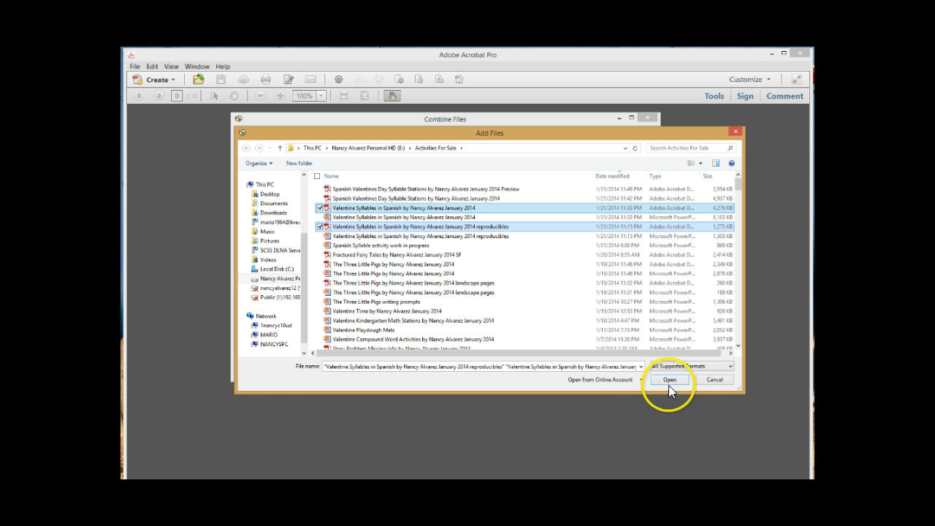
left_click(670, 380)
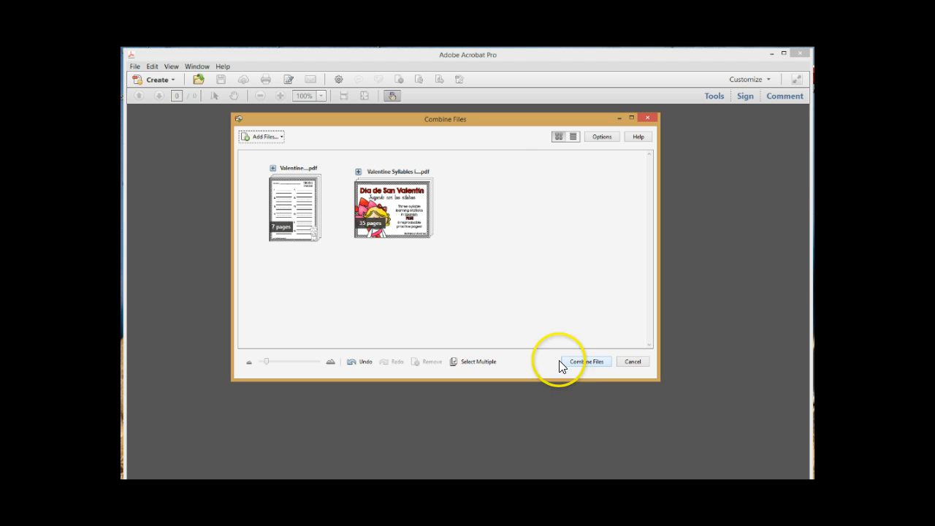
mouse_move(343, 289)
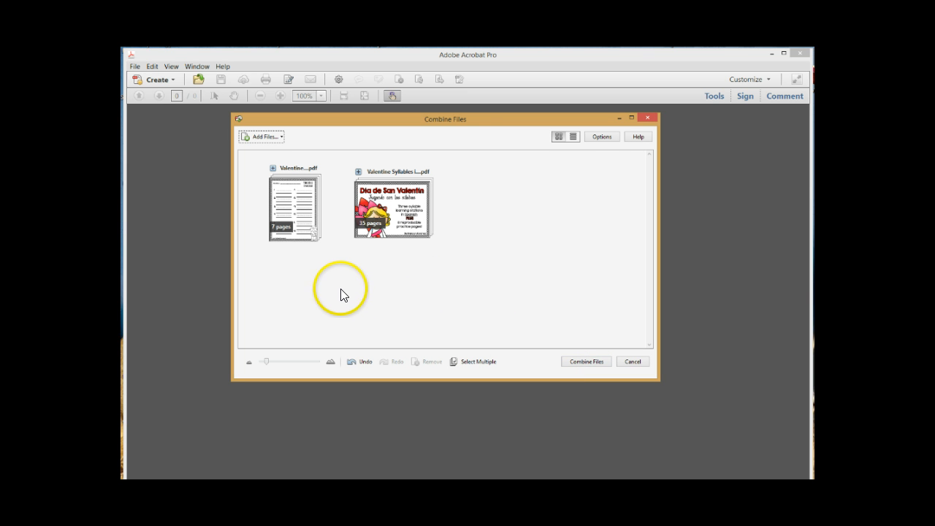
mouse_move(306, 251)
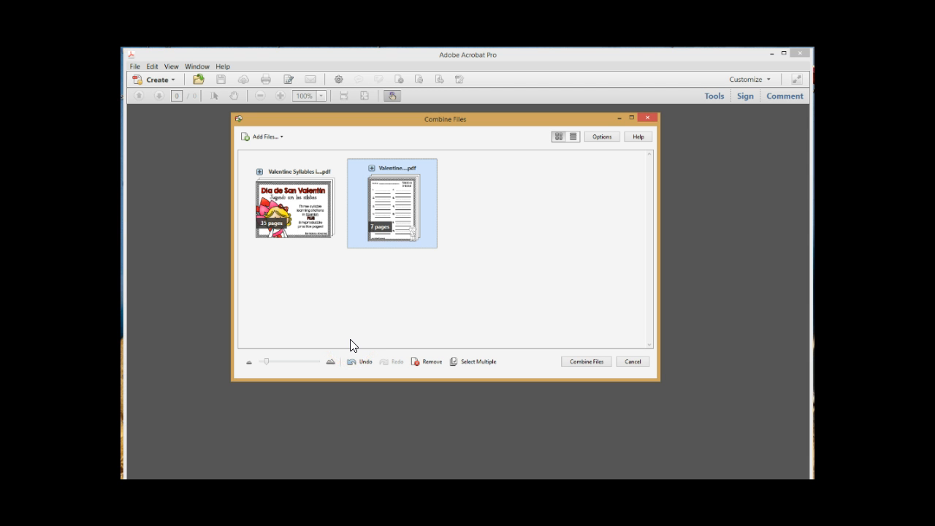
Step: Place the 23-page title PDF first and merge the two files
left_click(272, 222)
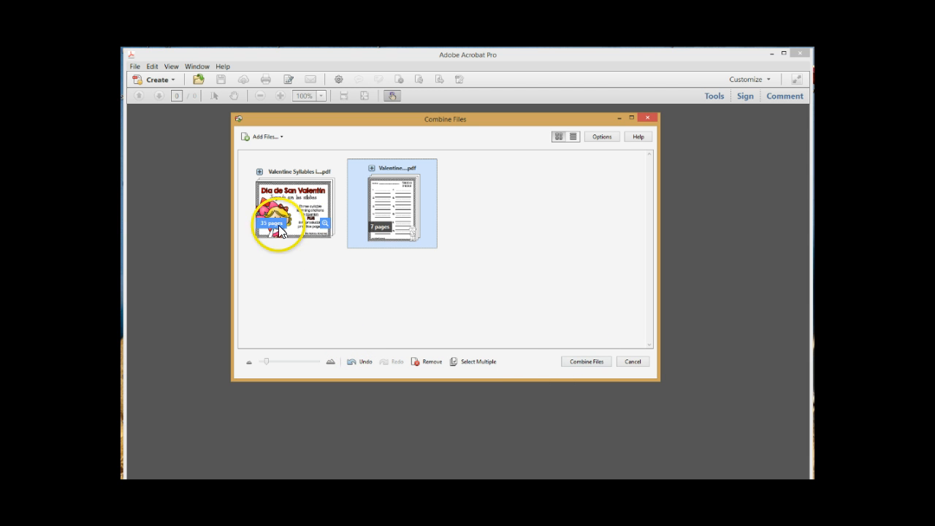
left_click(586, 361)
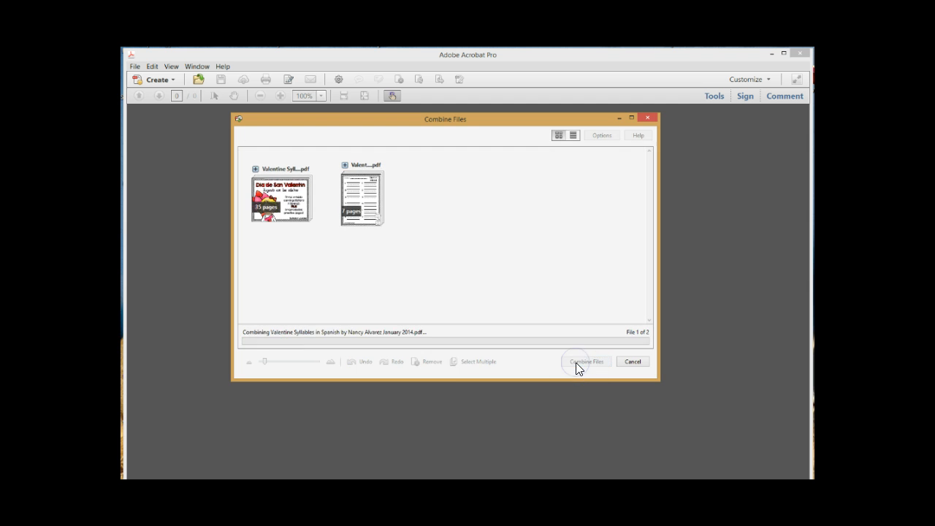
Step: Show the page thumbnails of the combined 42-page document for reordering
left_click(584, 363)
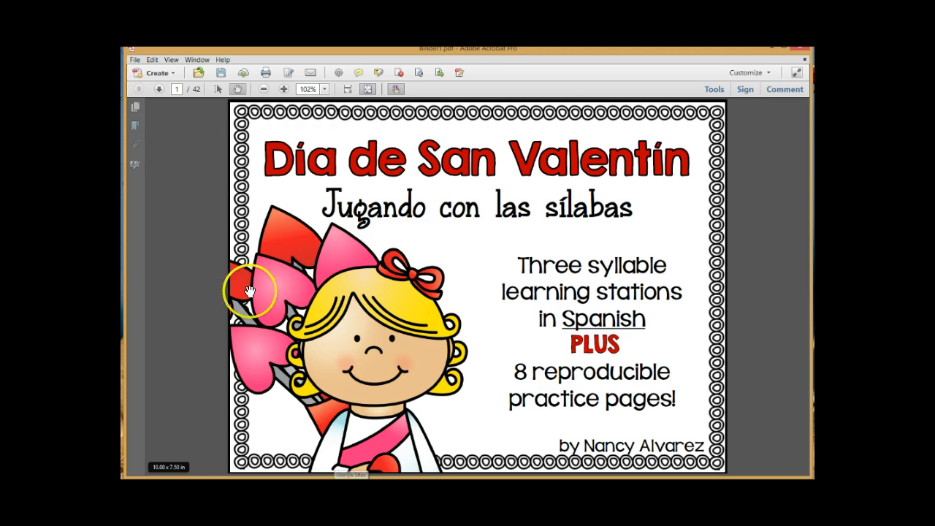
left_click(134, 102)
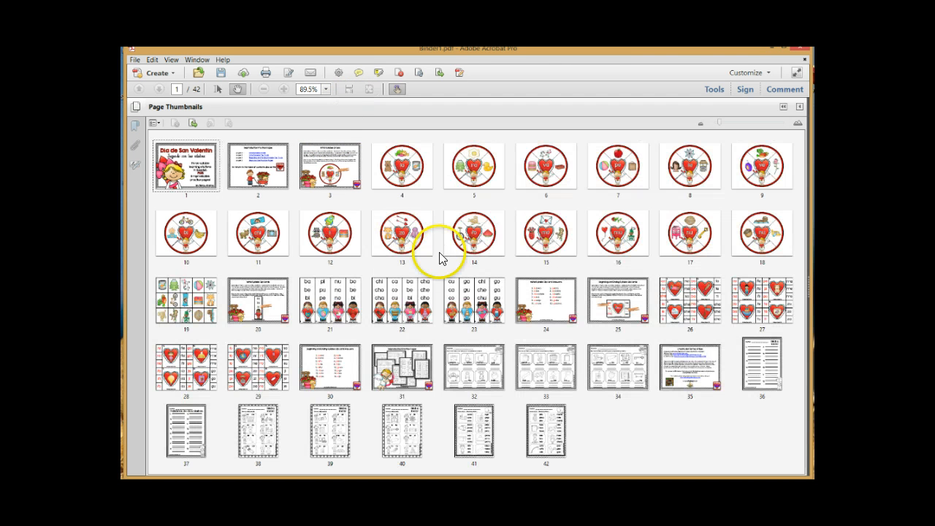
mouse_move(485, 343)
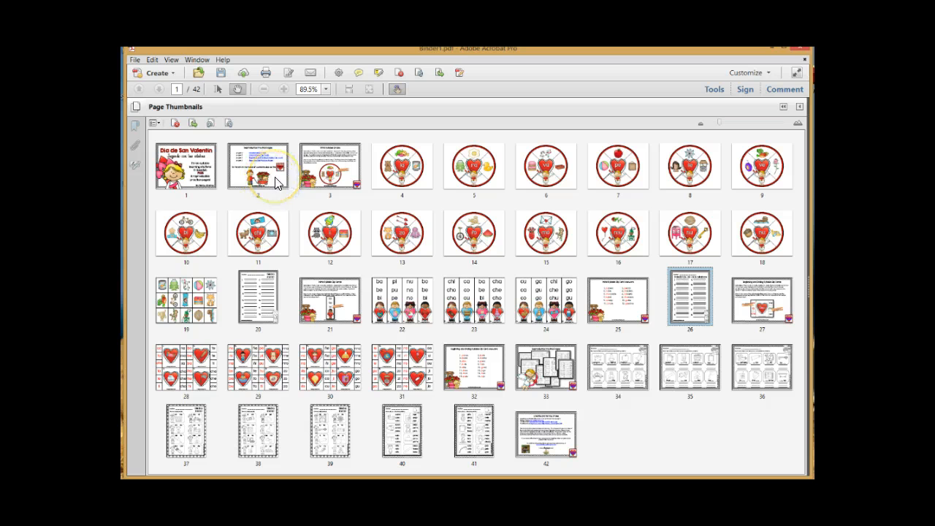
Step: Go to page 2, the contents page, and bring up the Content Editing tools
double_click(257, 165)
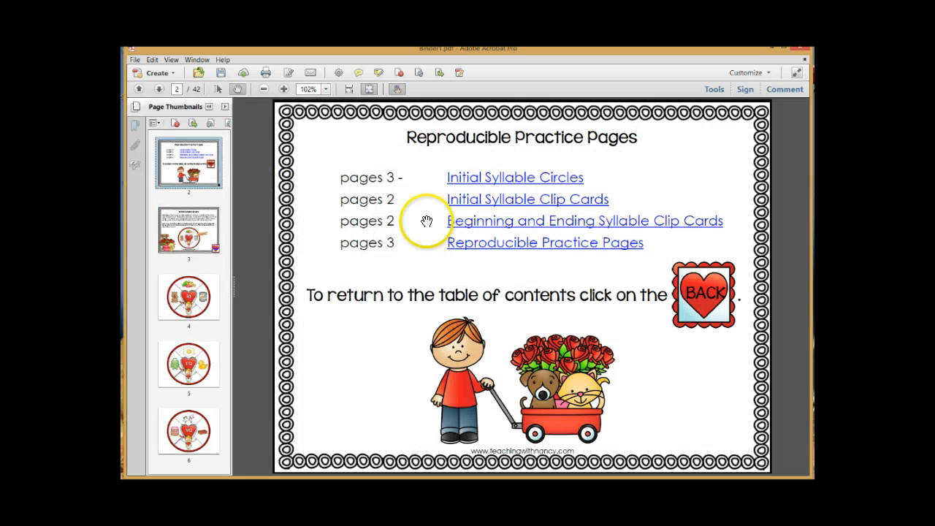
mouse_move(432, 158)
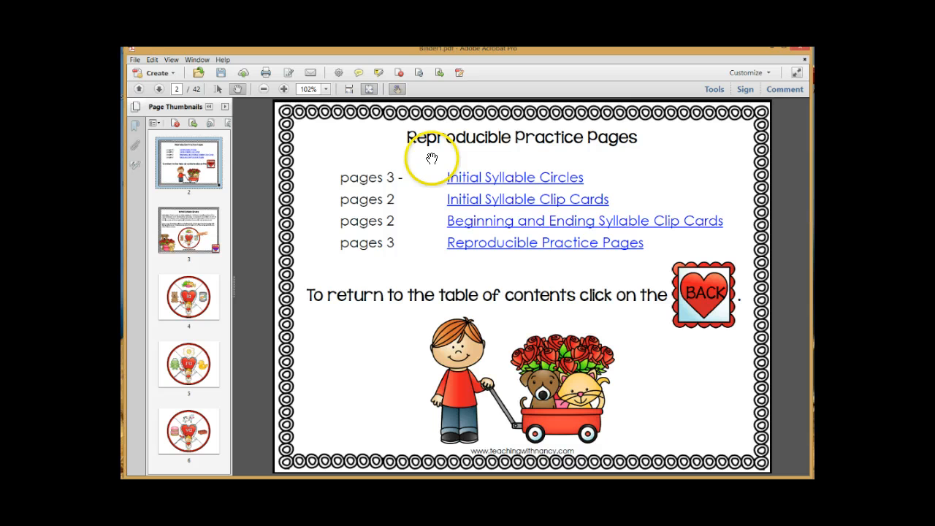
mouse_move(596, 137)
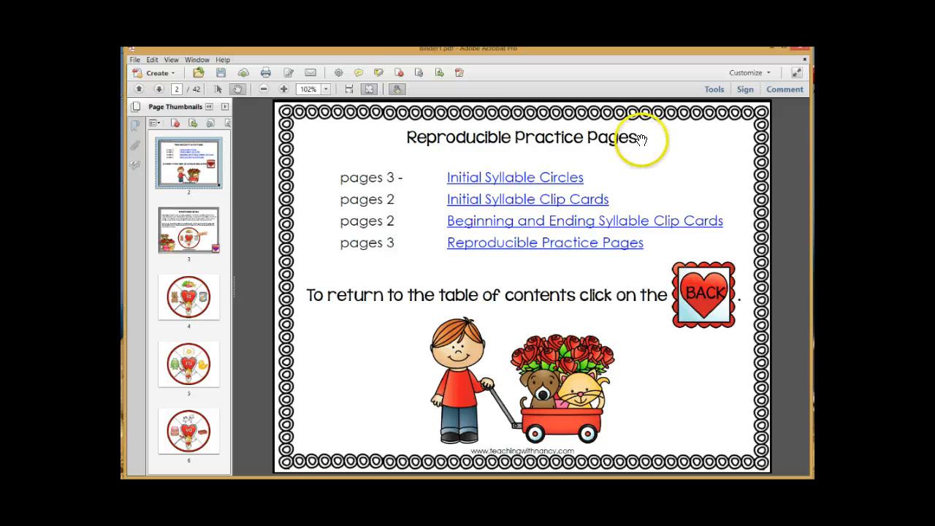
left_click(713, 90)
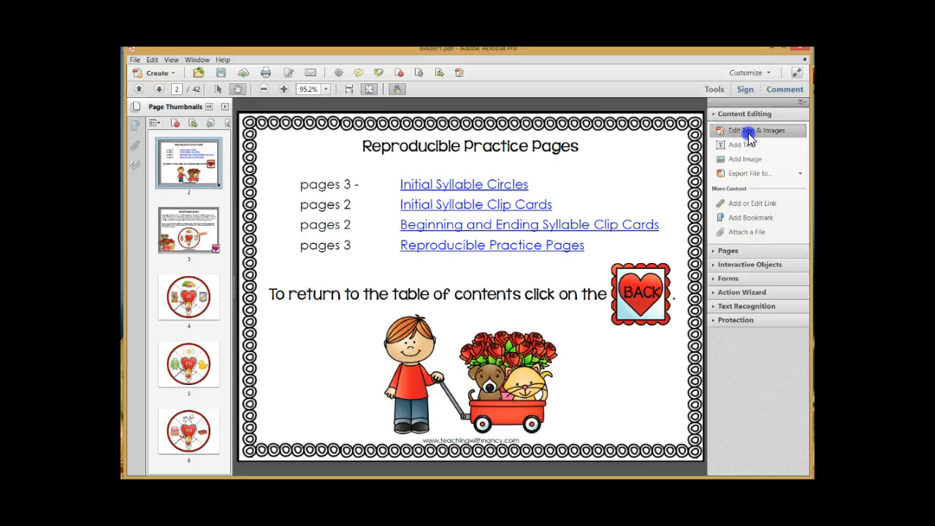
Step: Replace page 2's old heading with 'Table of Contents', dismissing the missing font warning
left_click(754, 130)
type("s")
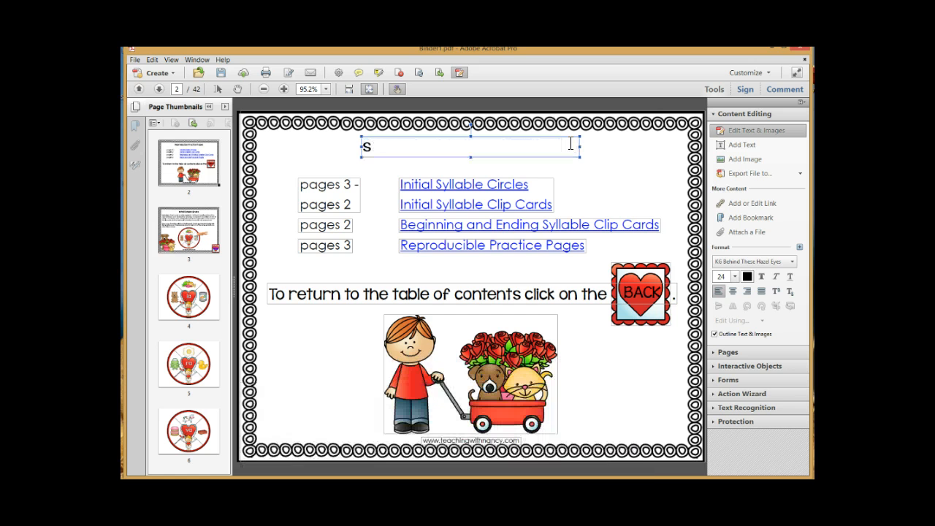
key("Backspace")
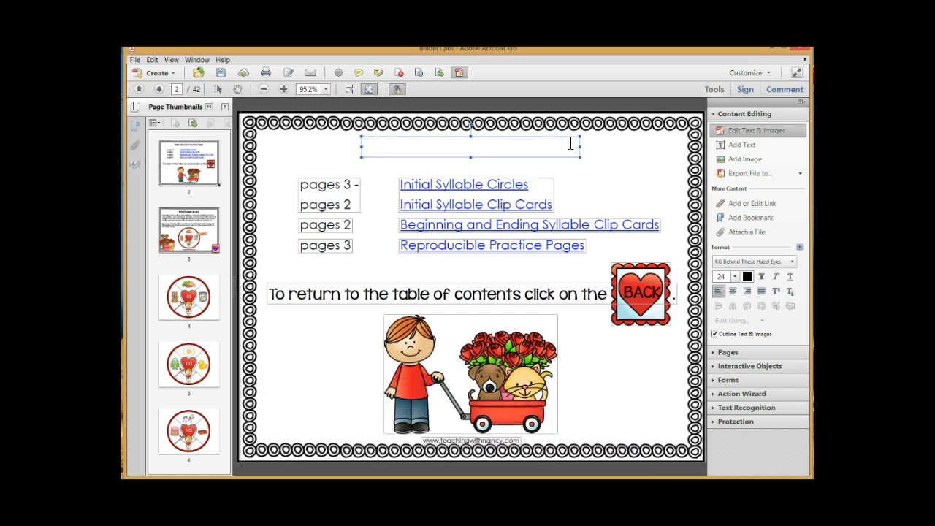
type("T")
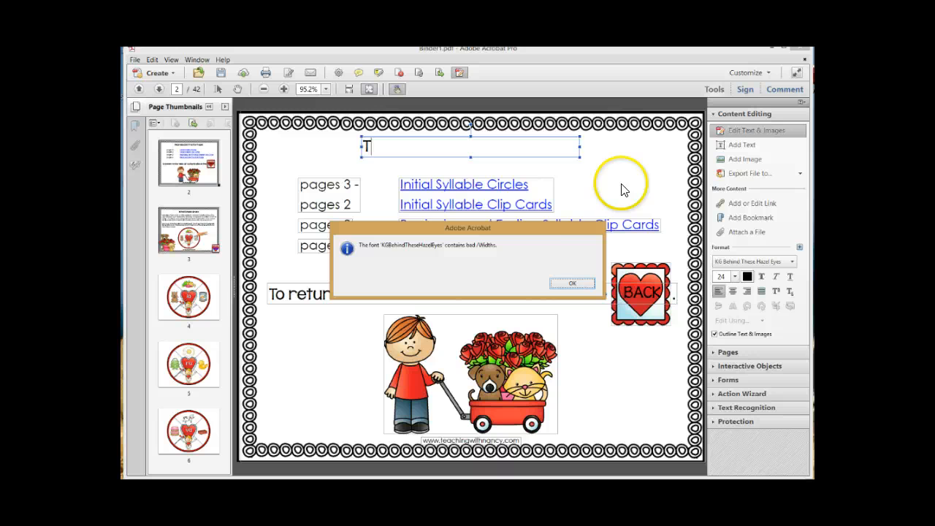
left_click(573, 284)
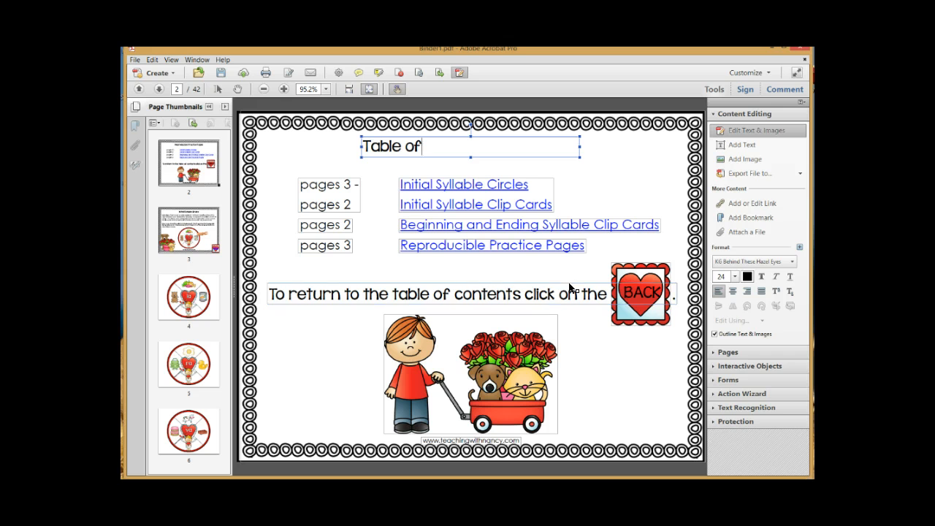
type("Contents")
left_click(329, 184)
type(" 20")
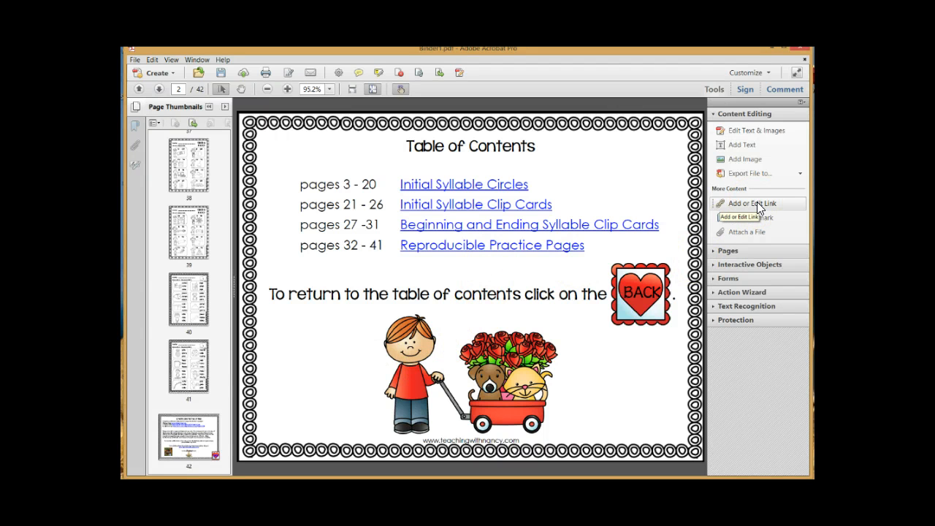
Step: Switch to Add or Edit Link mode without creating a new link
left_click(751, 204)
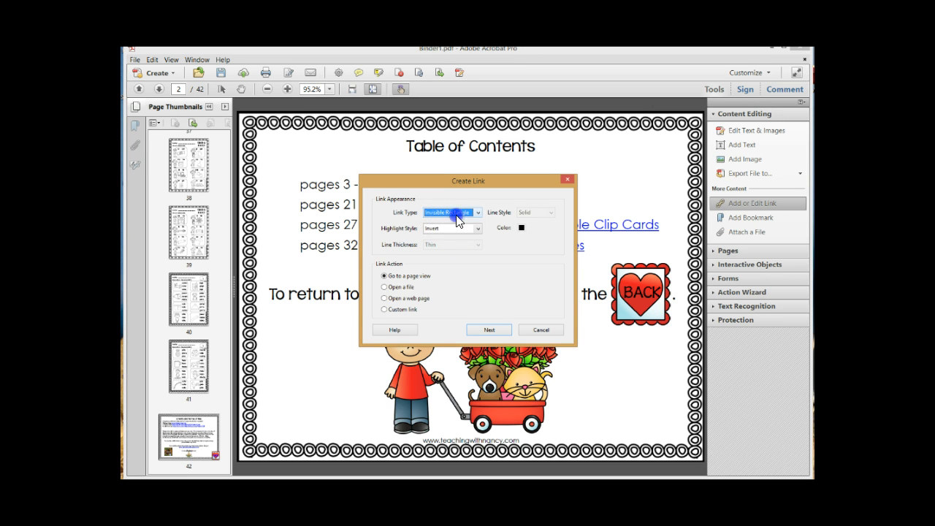
left_click(488, 330)
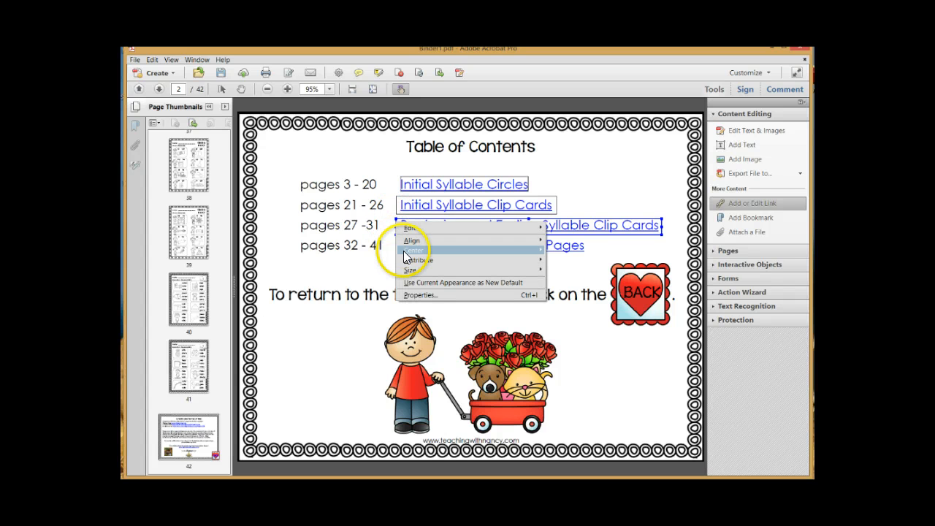
Step: Set the Beginning and Ending Syllable Clip Cards link's Go to a page action to page 27
left_click(421, 295)
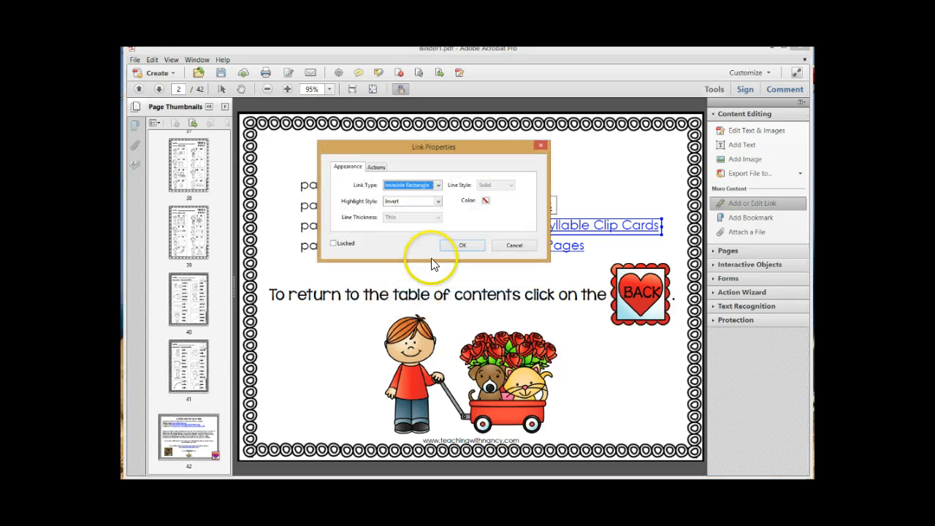
left_click(375, 166)
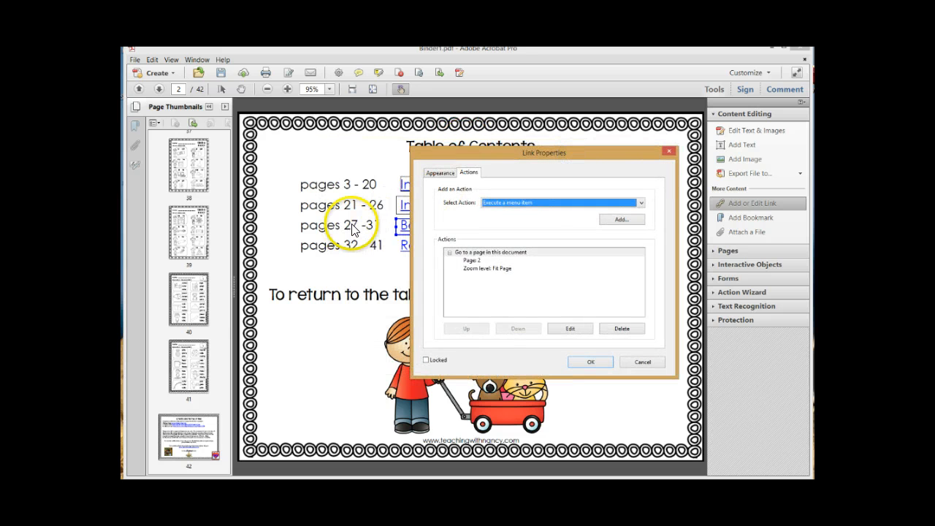
left_click(570, 328)
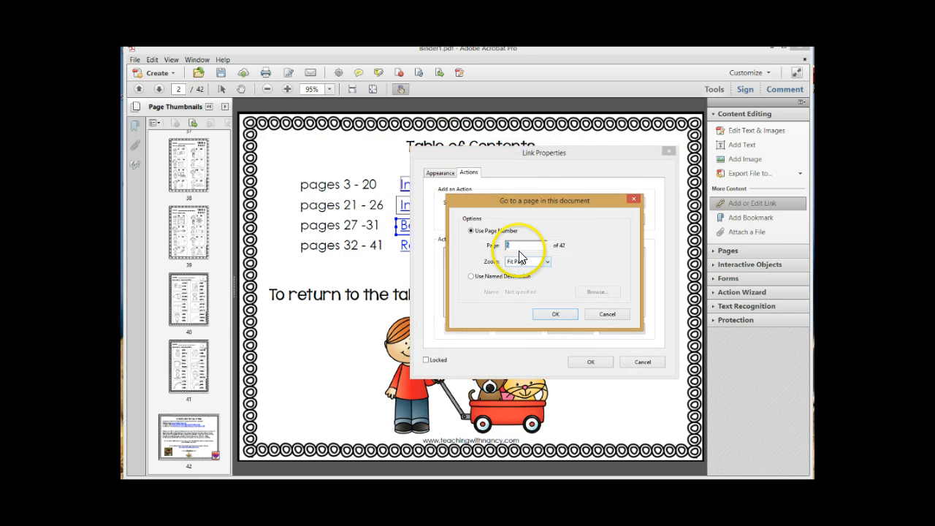
type("27")
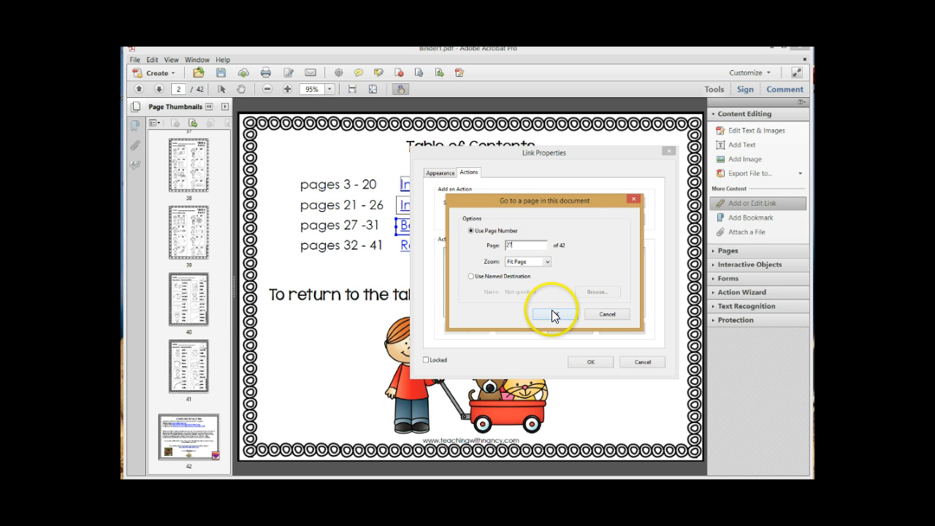
left_click(557, 315)
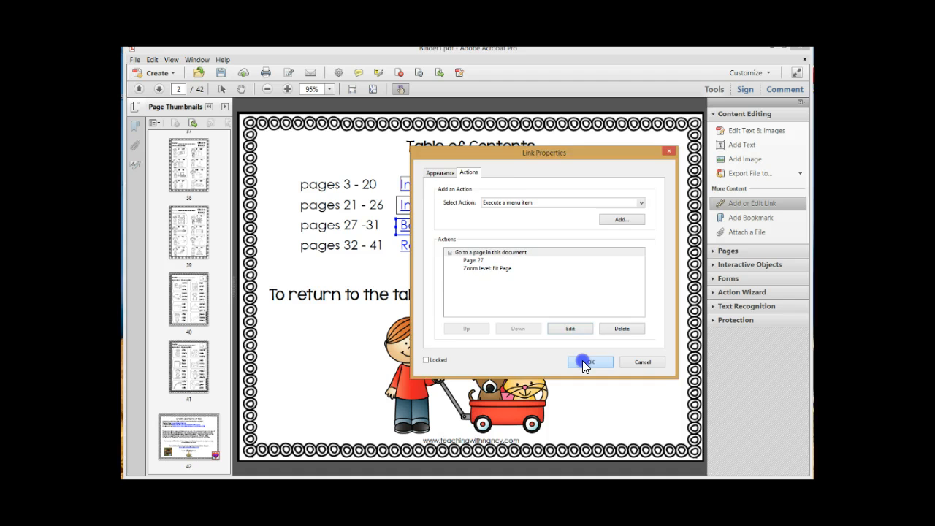
left_click(590, 363)
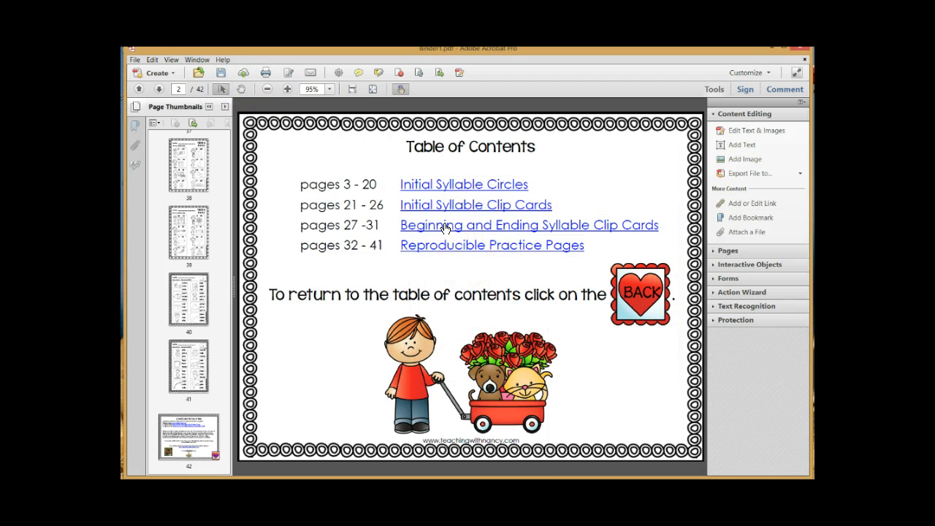
left_click(529, 225)
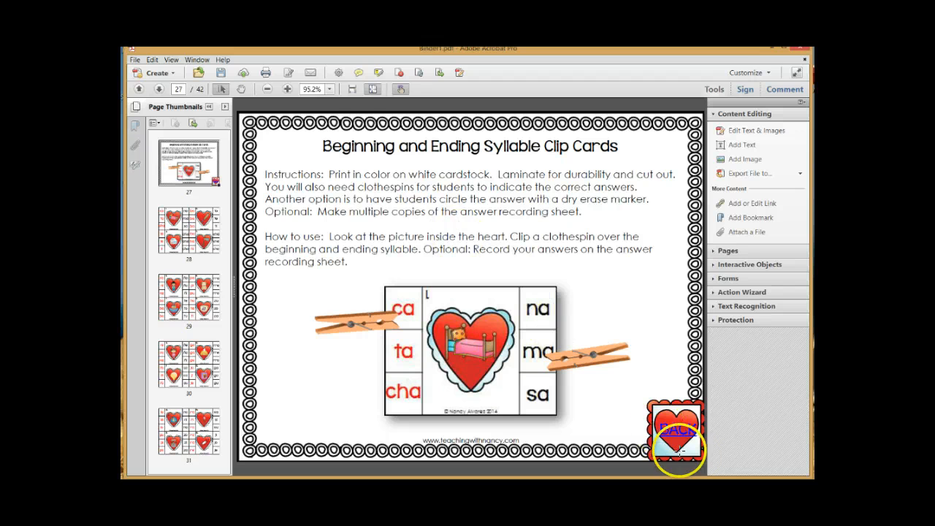
left_click(675, 431)
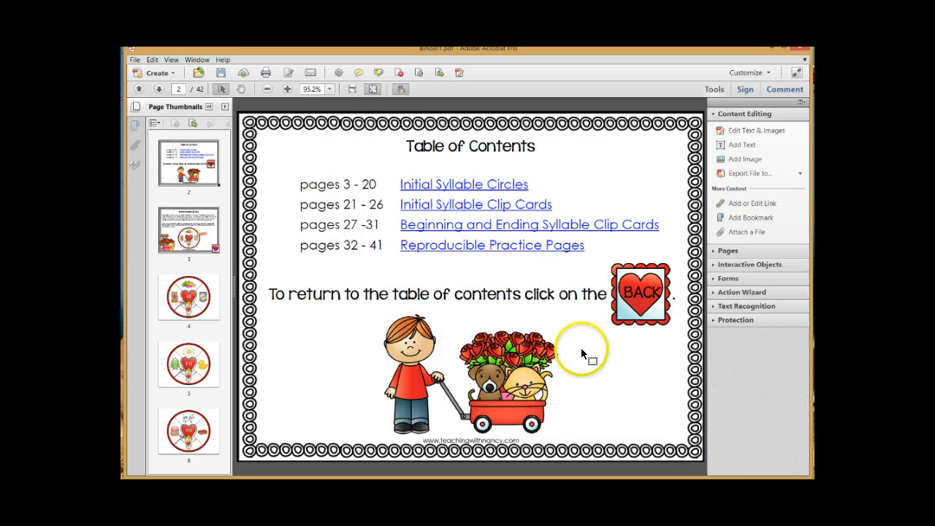